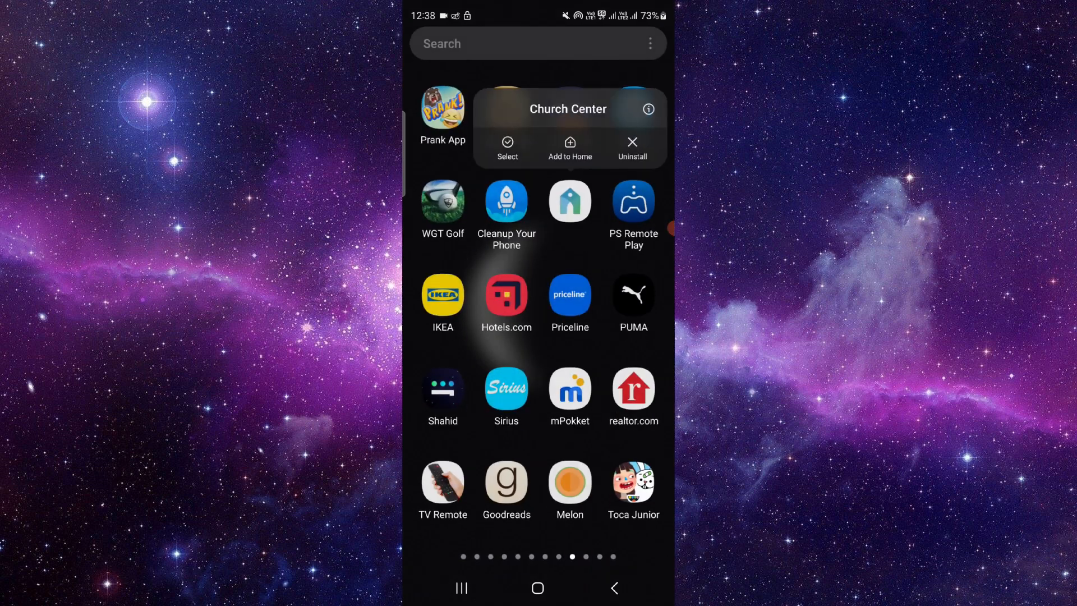
Open Church Center's app info and clear its storage so data and cache read 0 B.
click(648, 108)
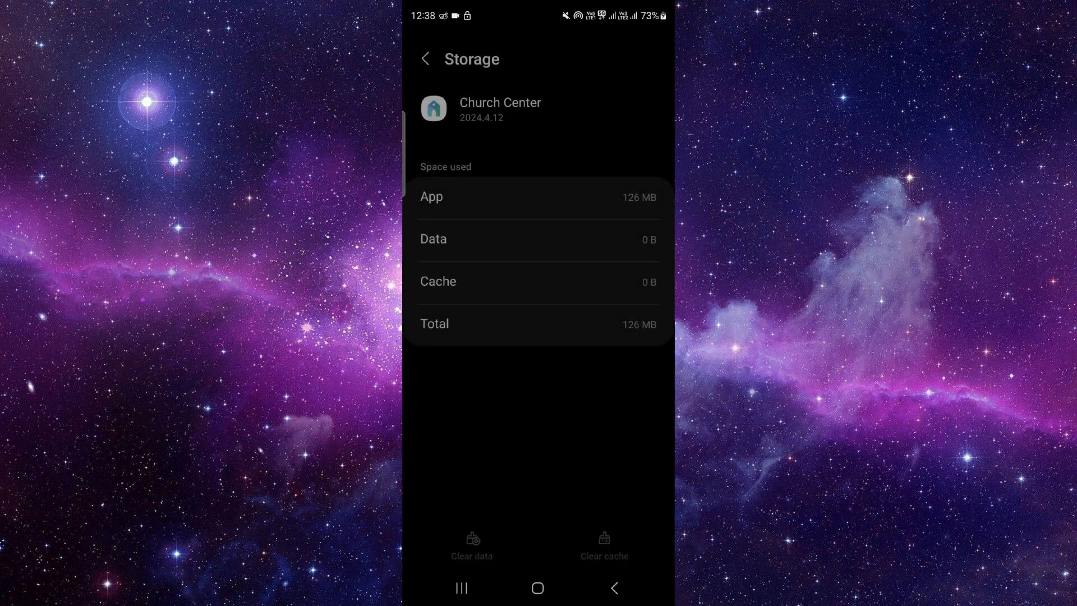
click(426, 58)
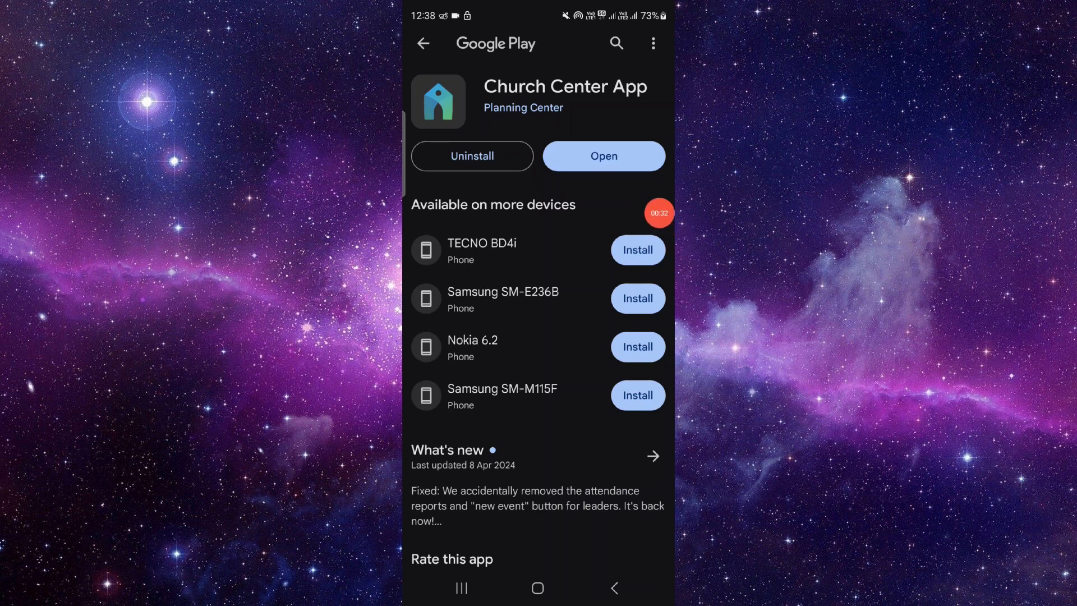
Return to the home screen after confirming Church Center has no pending Play update.
click(538, 587)
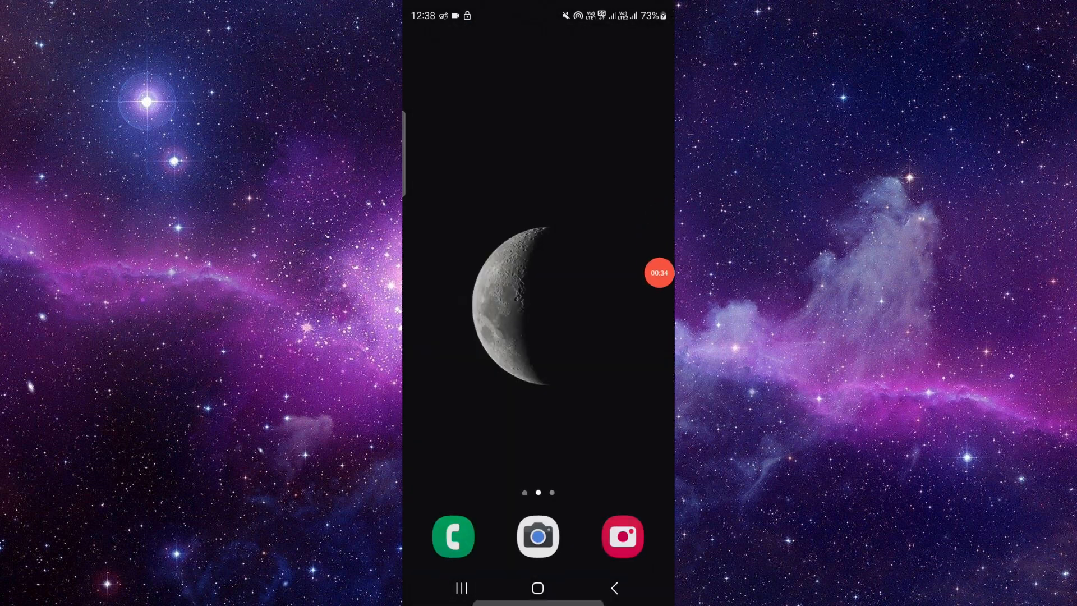